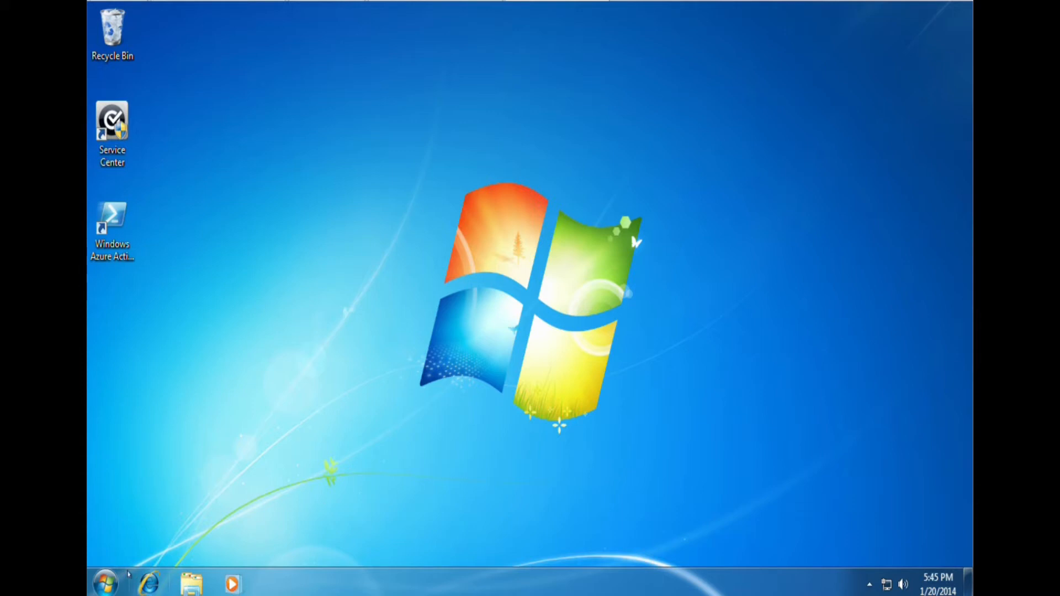
Boot into System Recovery Options, keep the US keyboard layout, and log on as the local user.
left_click(104, 583)
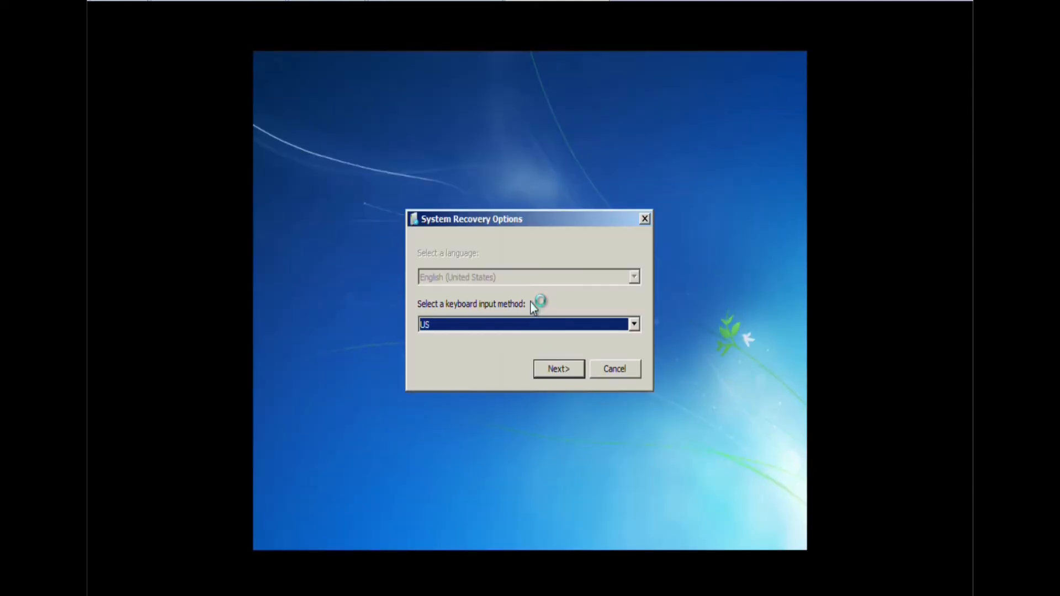
left_click(557, 370)
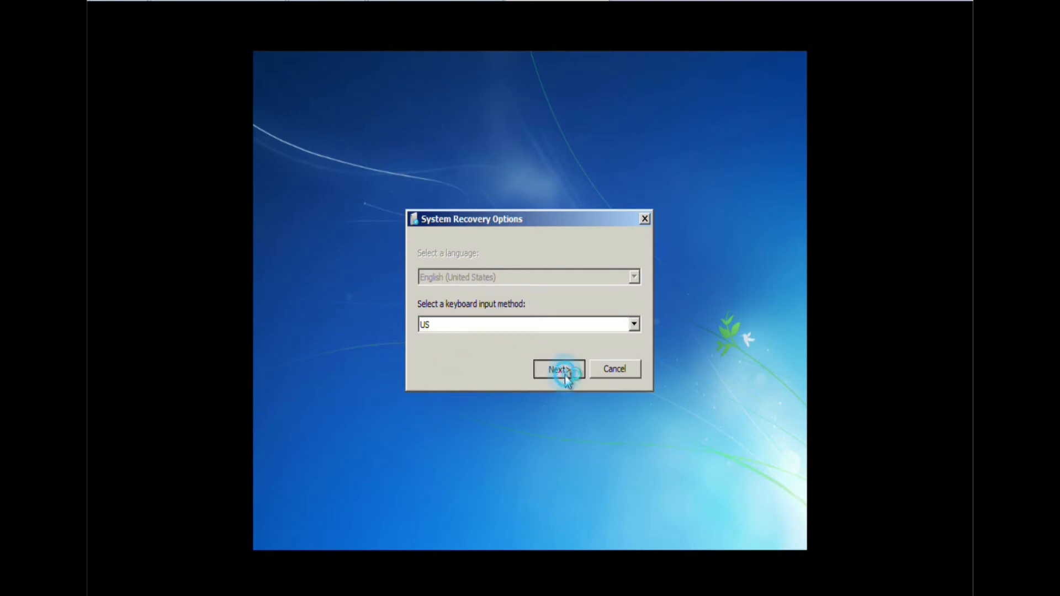
left_click(558, 370)
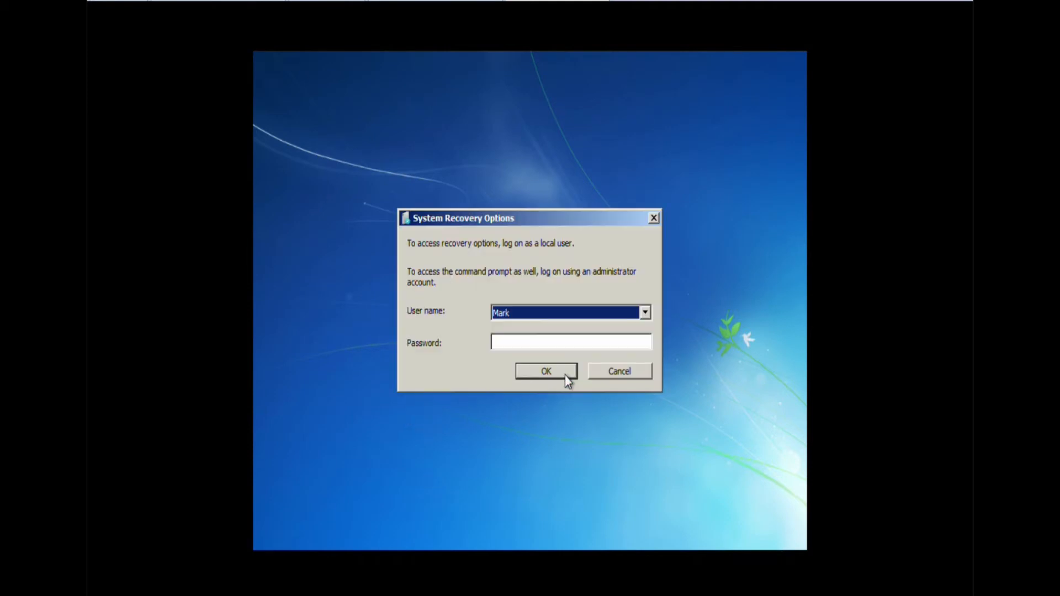
left_click(546, 371)
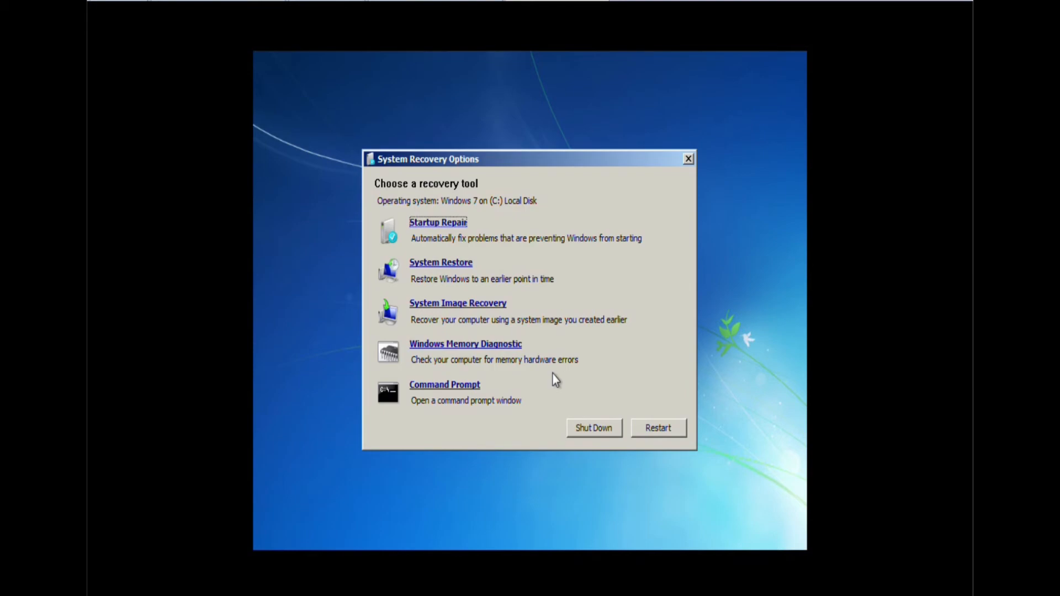
mouse_move(473, 387)
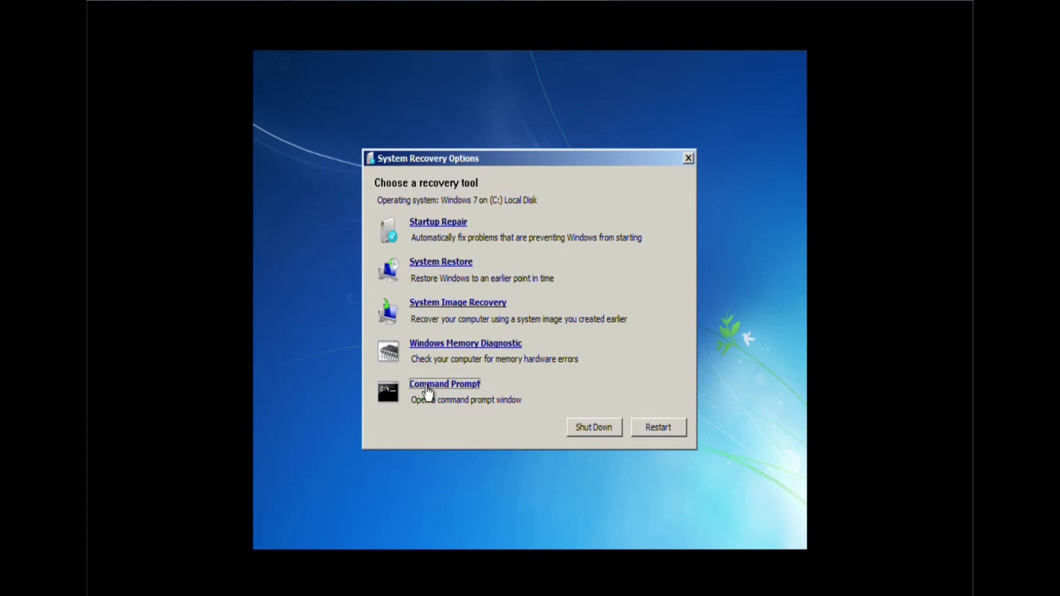
mouse_move(443, 267)
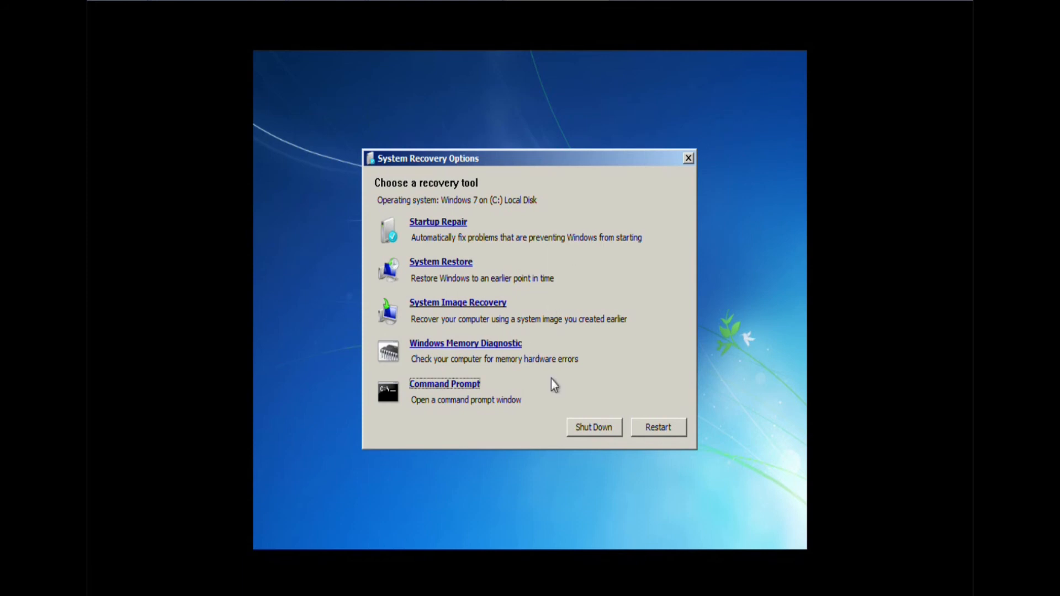
Restart the computer from the System Recovery Options dialog.
left_click(657, 427)
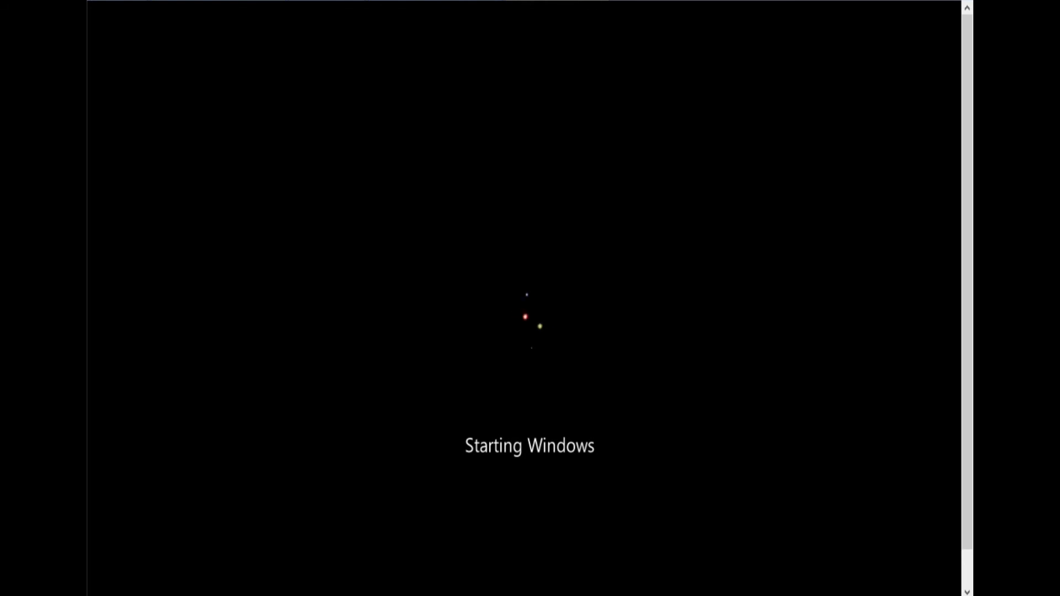